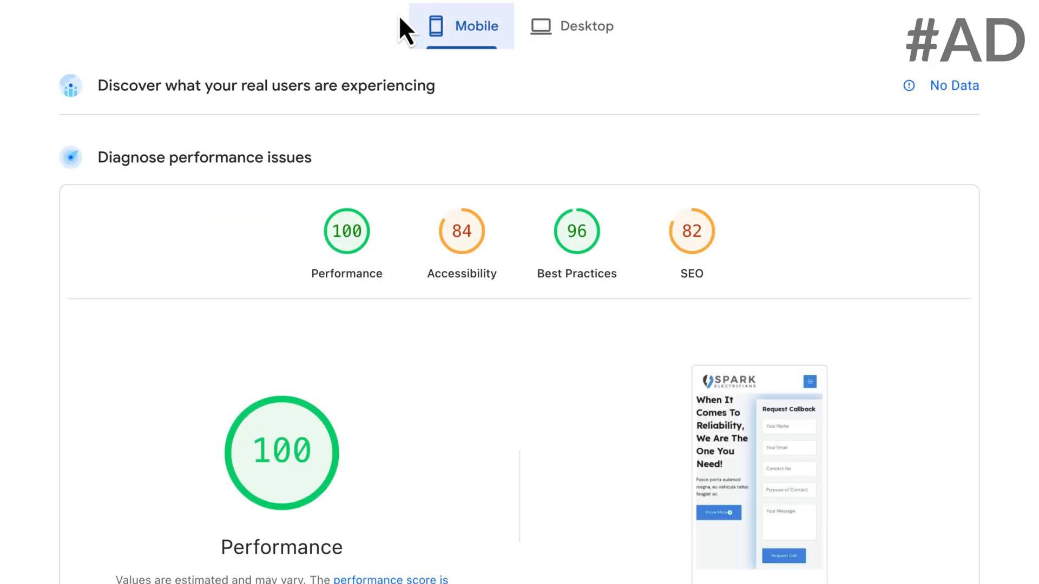
mouse_move(406, 439)
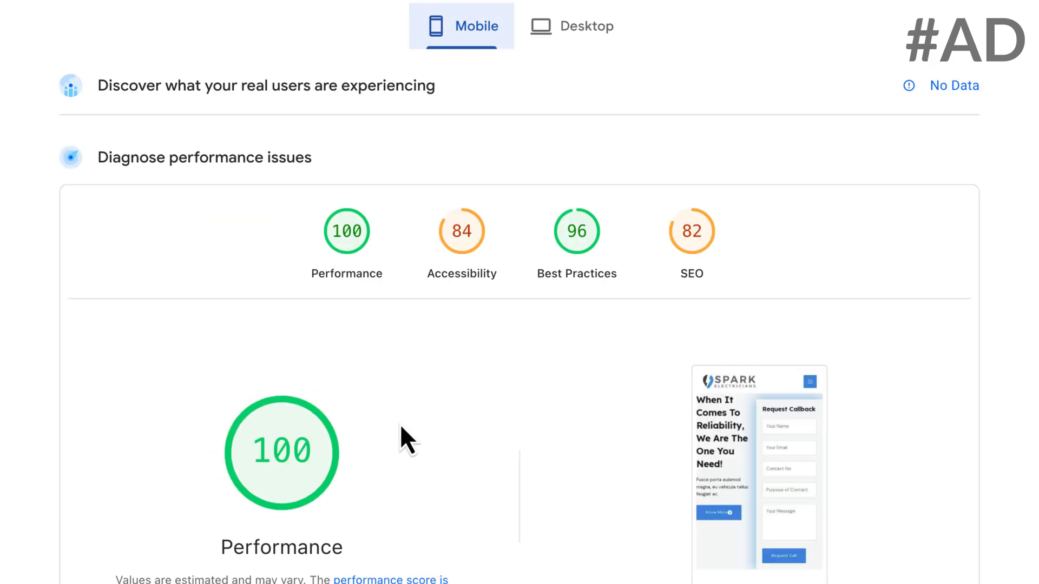
- View the WordPress sites list in the Kinsta dashboard
click(572, 26)
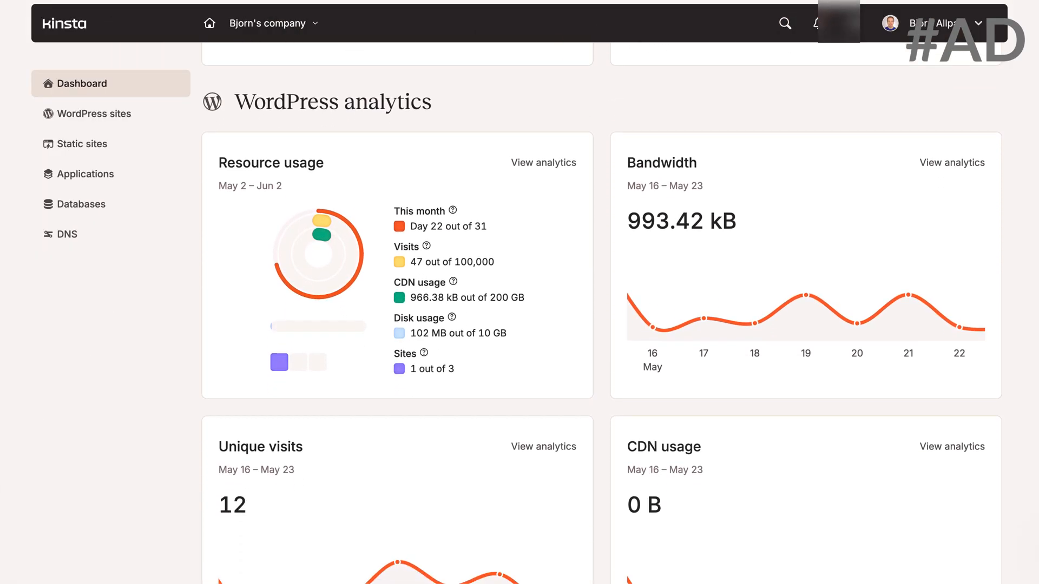
scroll(down, 3)
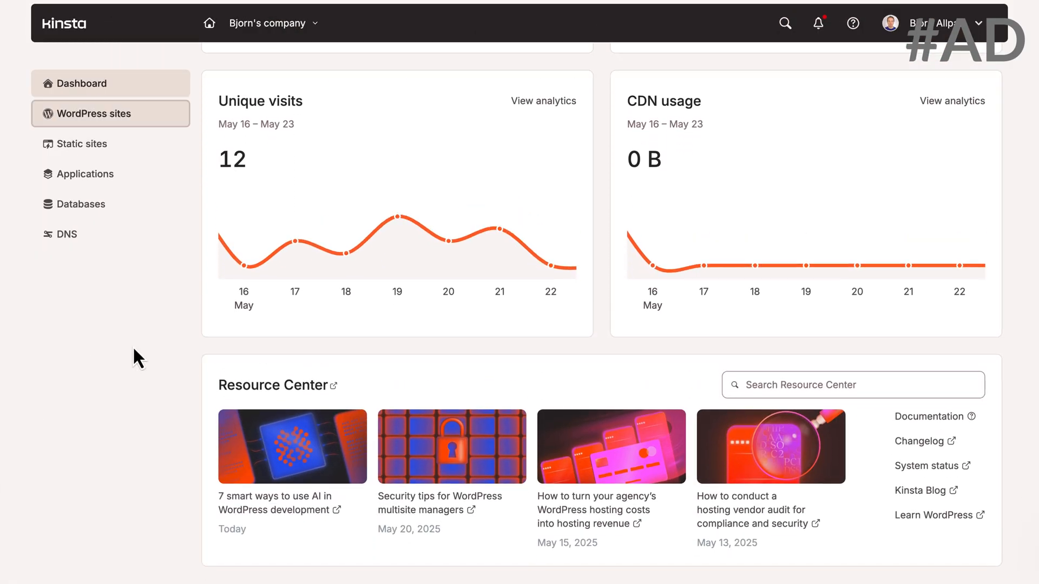
click(94, 114)
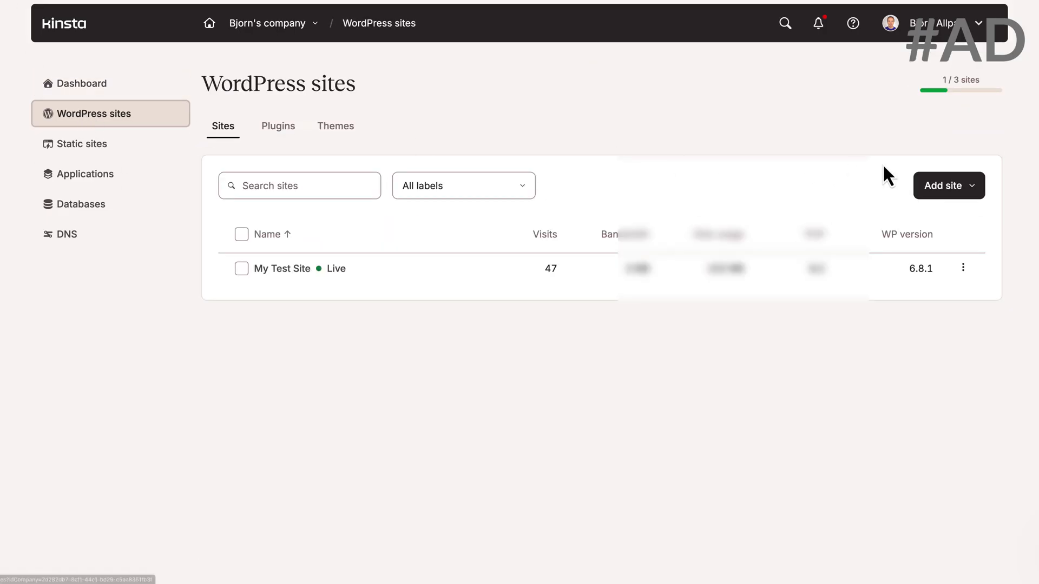
- View Kinsta's Managed Hosting for WordPress page and highlight its headline
click(948, 185)
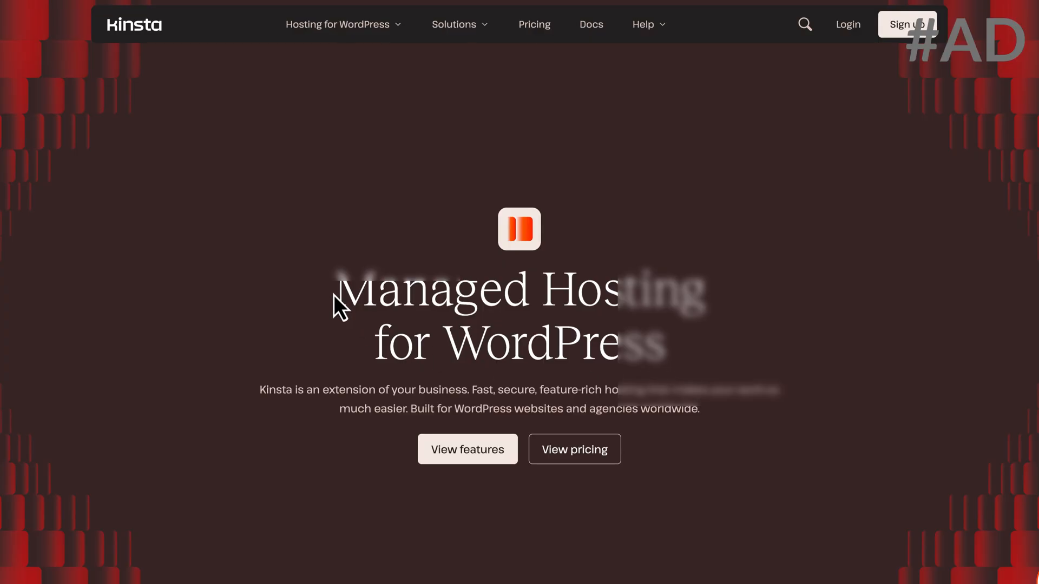
drag(337, 305, 662, 358)
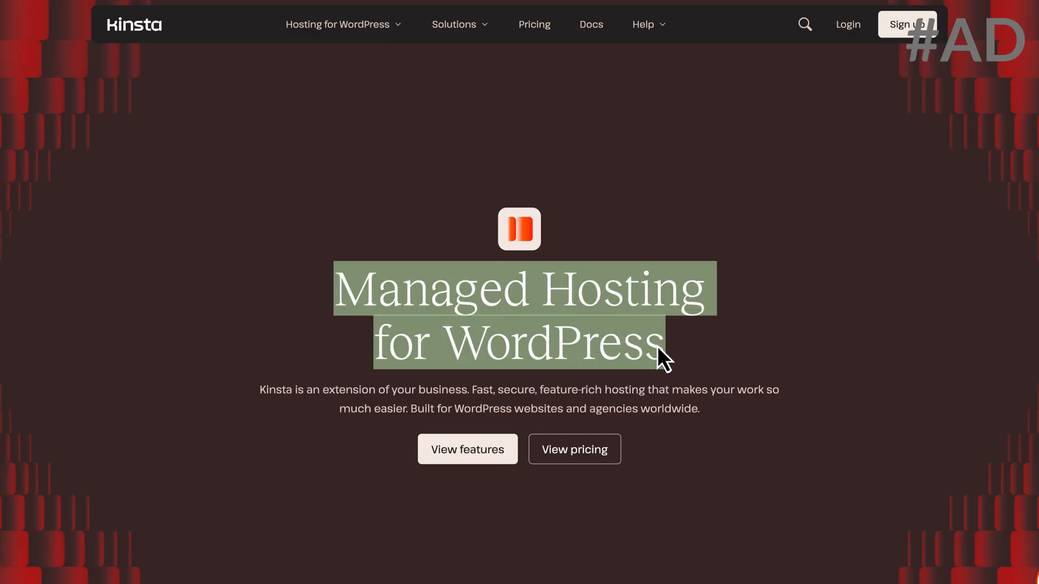
scroll(down, 3)
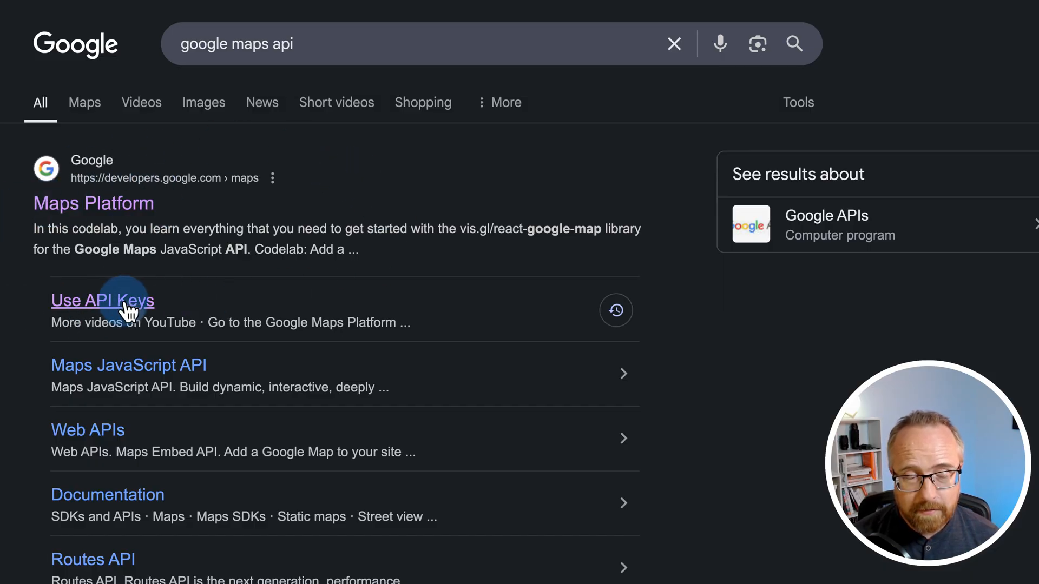
- Open the Use API Keys guide and go to its Maps Platform credentials page
click(102, 301)
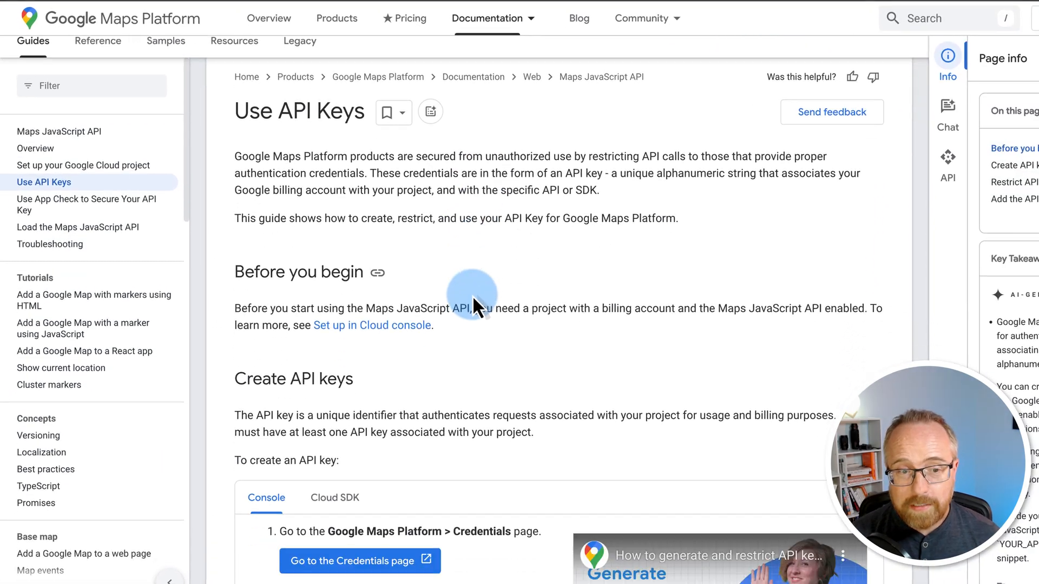
scroll(down, 3)
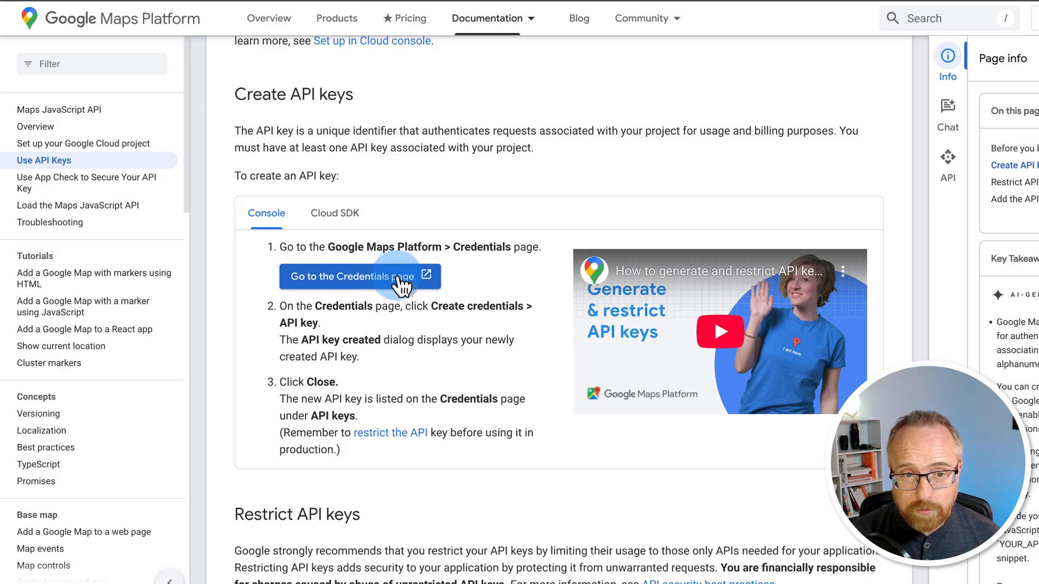
click(351, 276)
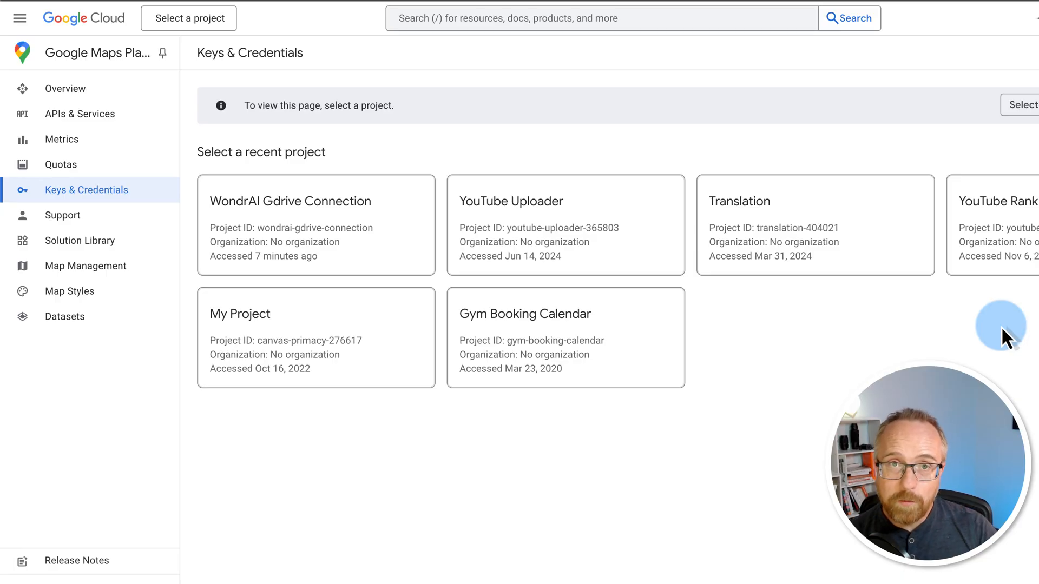
mouse_move(959, 312)
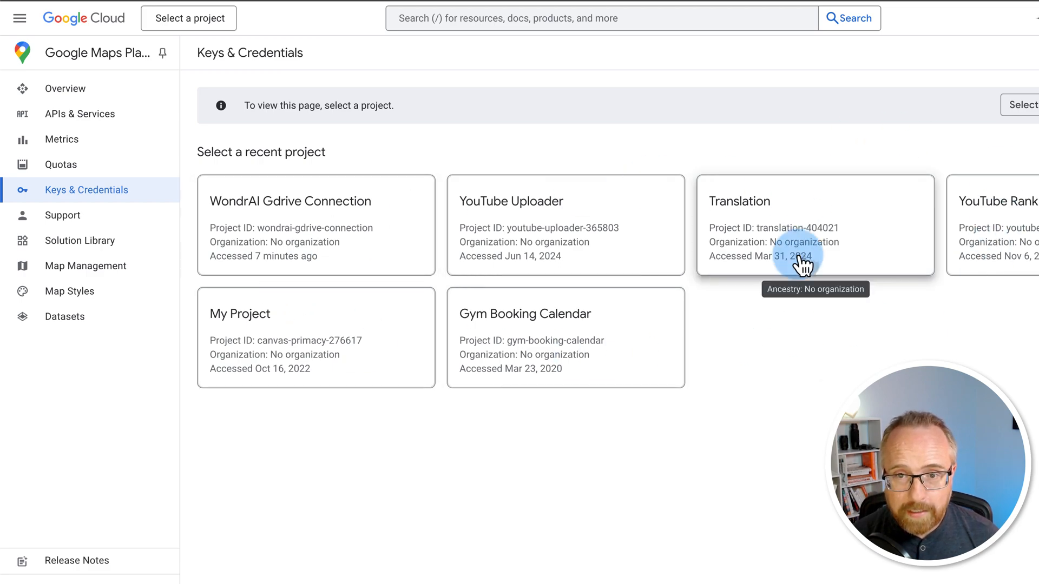
- Start a New Project from the Keys & Credentials page
click(816, 225)
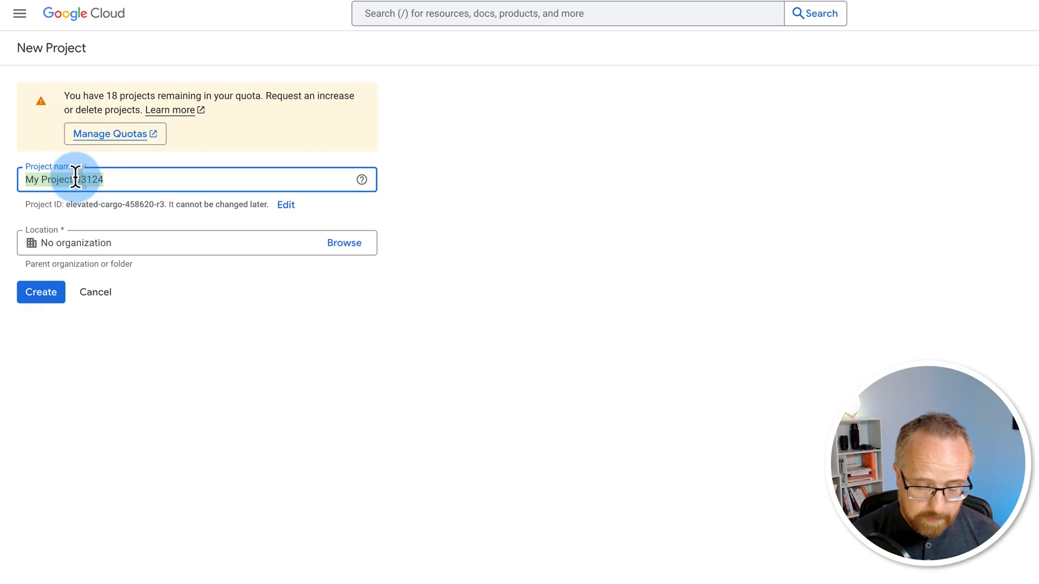
- Name the new project 'Google Maps API'
text(Google Maps API)
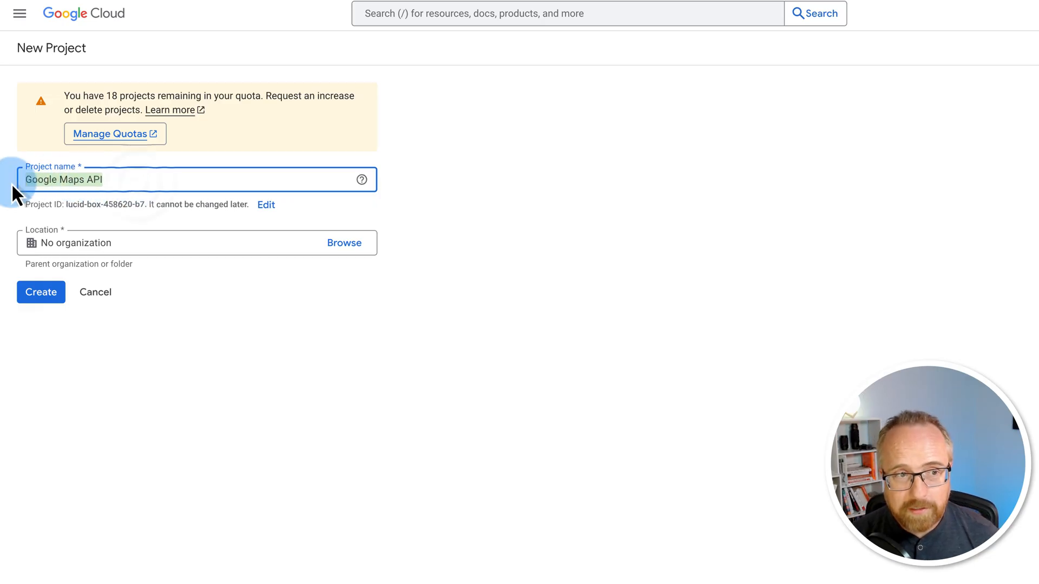
mouse_move(173, 219)
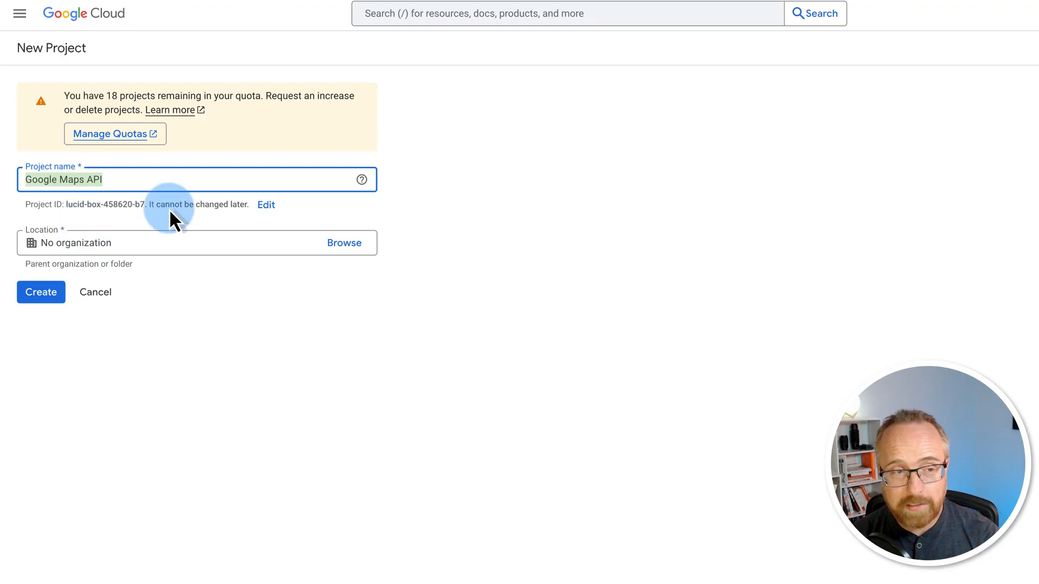
mouse_move(197, 290)
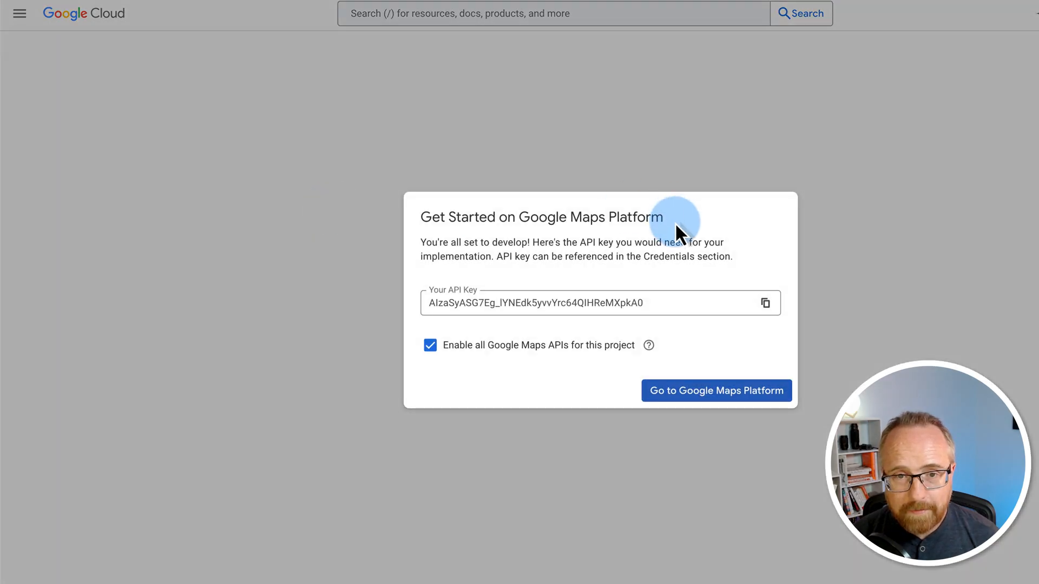
mouse_move(765, 303)
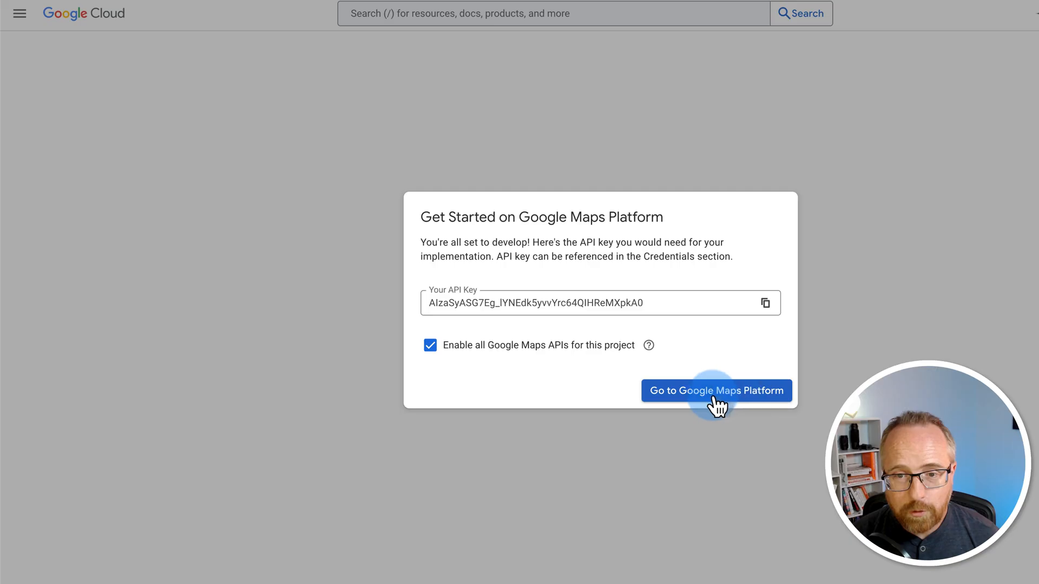
- Enter Google Maps Platform with all Maps APIs enabled, leaving the API key unrestricted
click(716, 391)
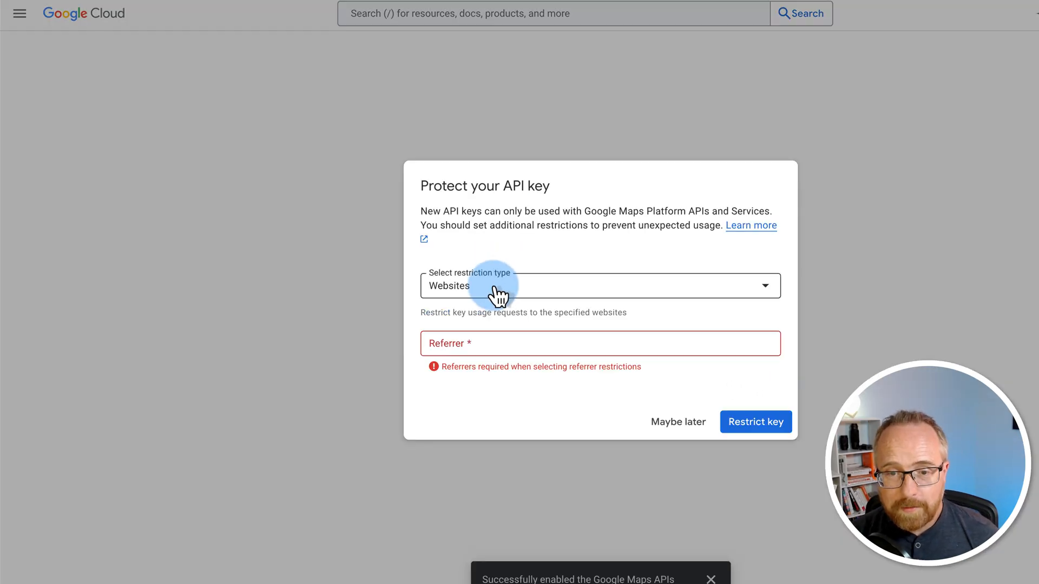
mouse_move(678, 422)
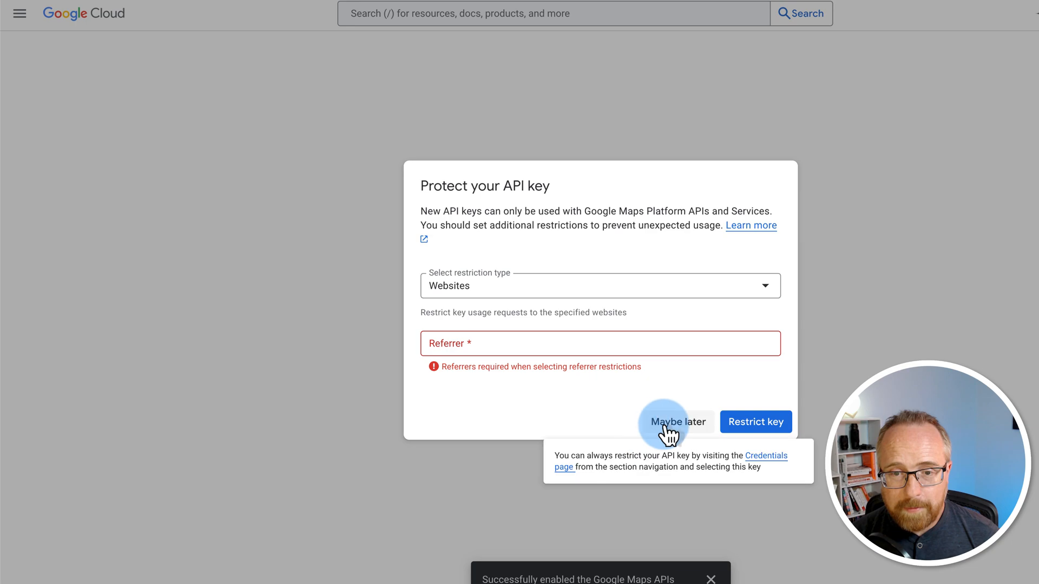
click(678, 423)
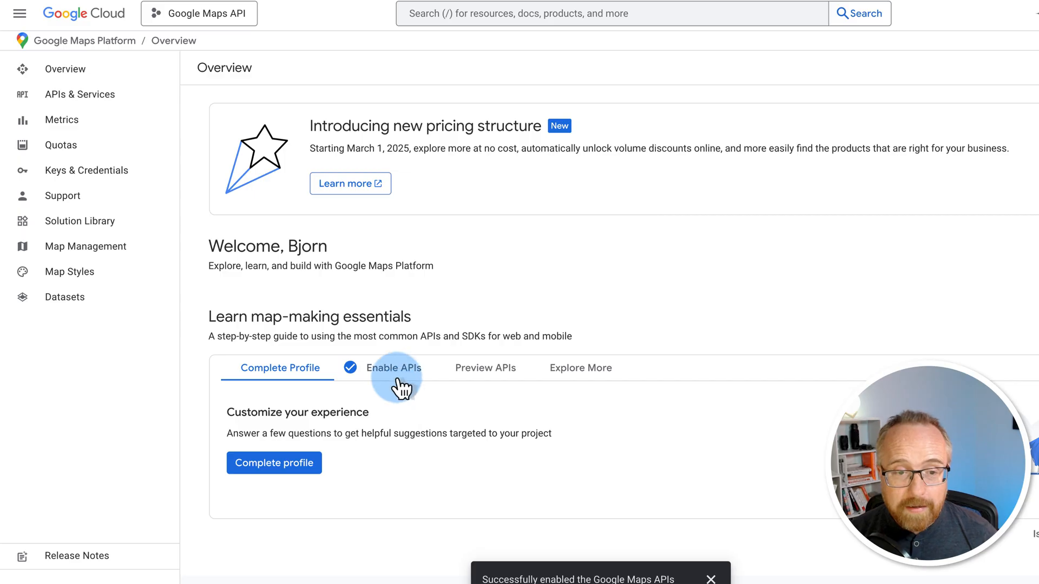
- Move through the Enable APIs and Preview APIs steps on the Overview page
click(485, 368)
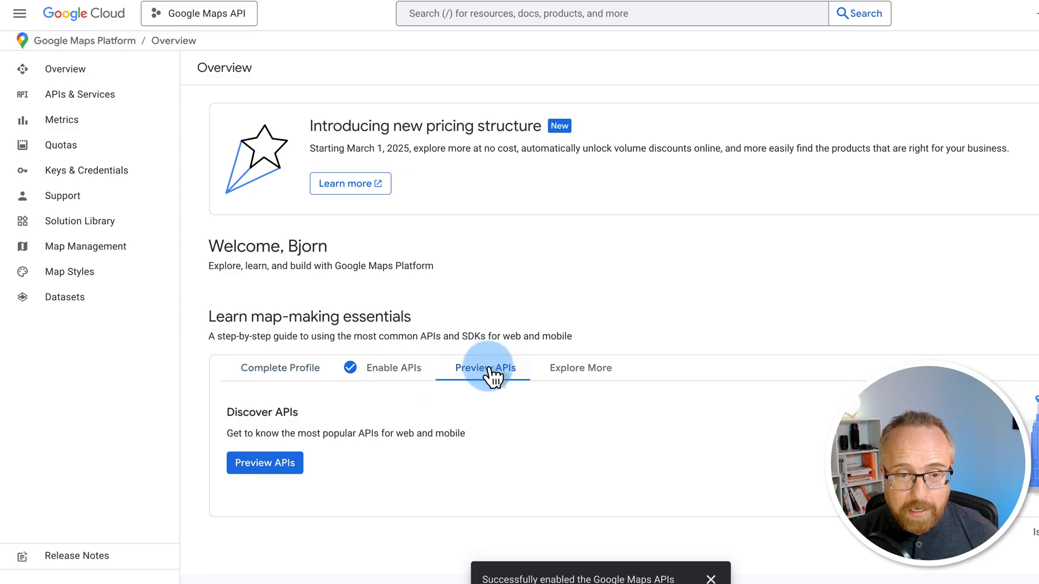
click(264, 462)
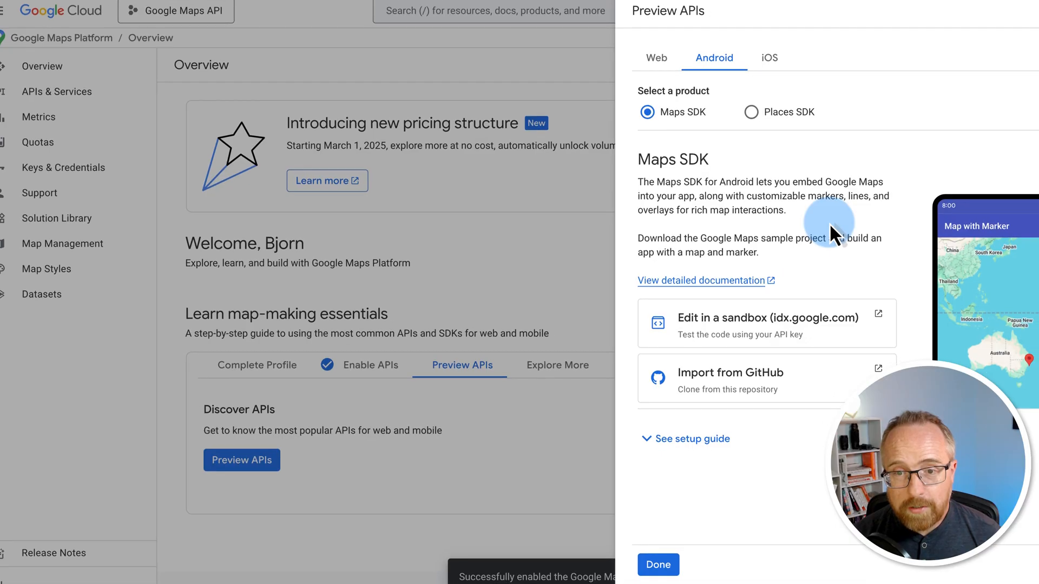
- Map Coffee Shop Slavia in the web Maps JavaScript API demo, then start a Places API search
click(656, 58)
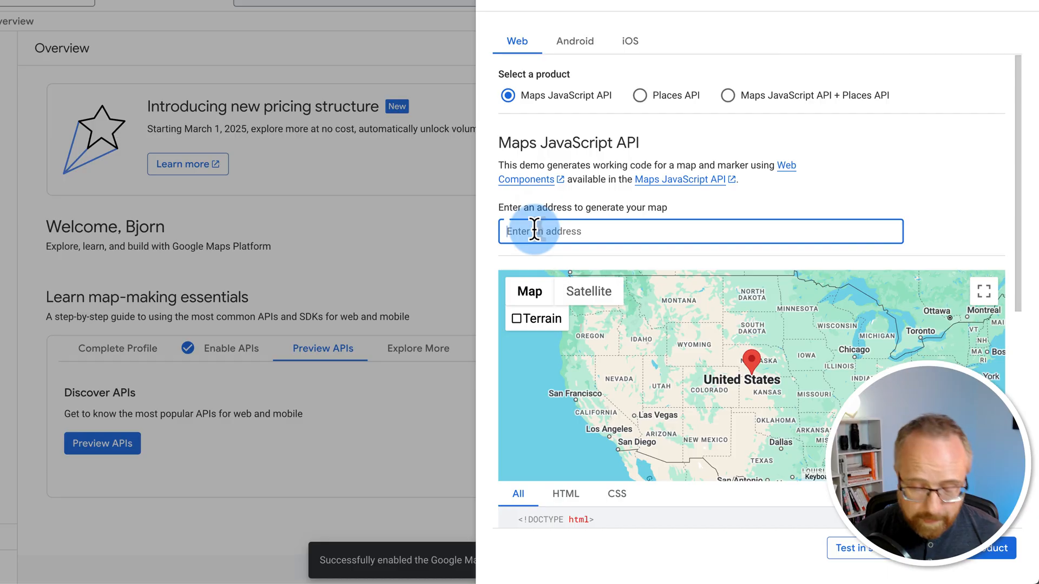
text(coffee shop)
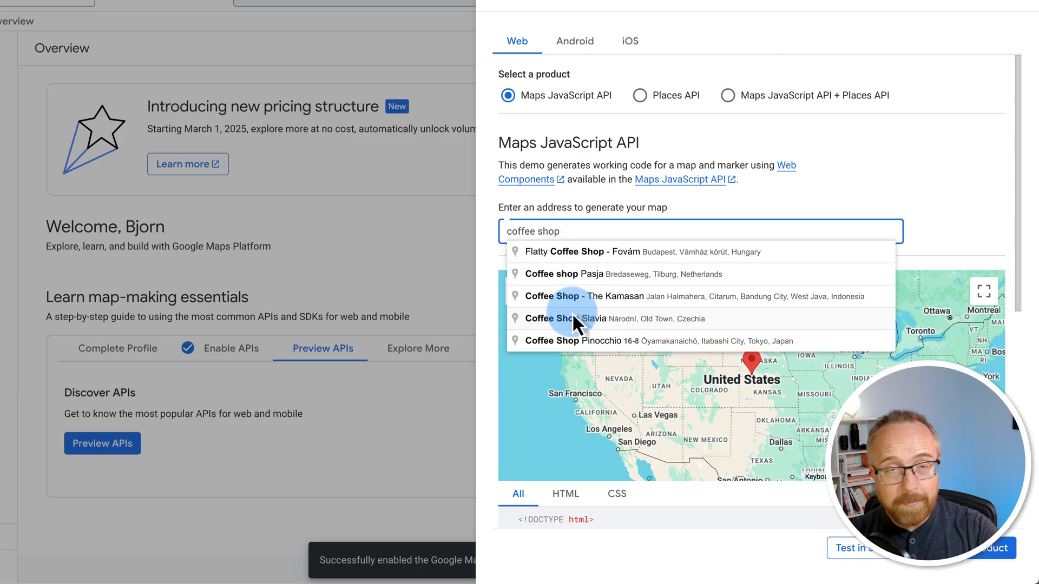
click(584, 318)
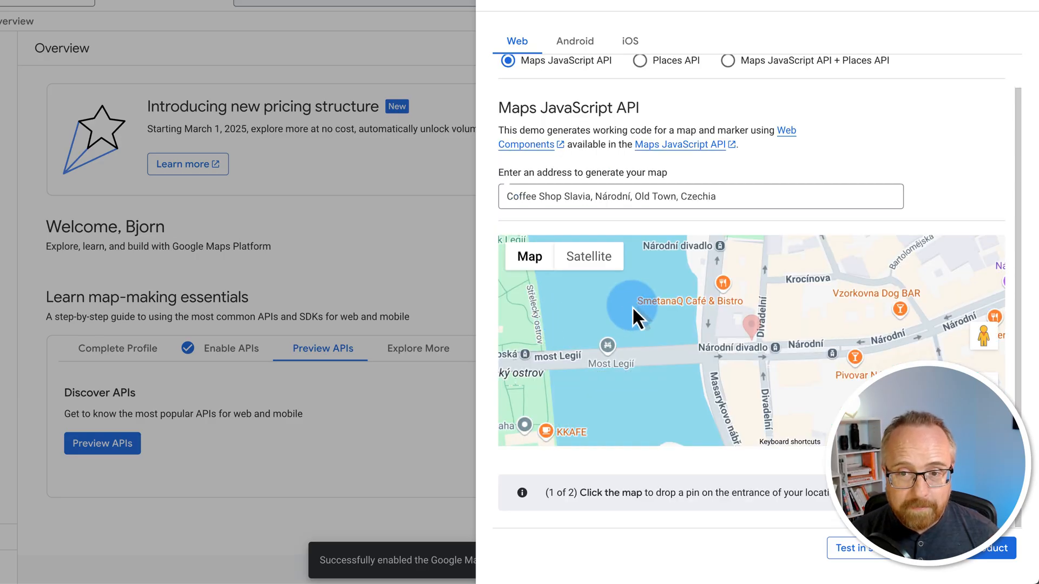
mouse_move(696, 328)
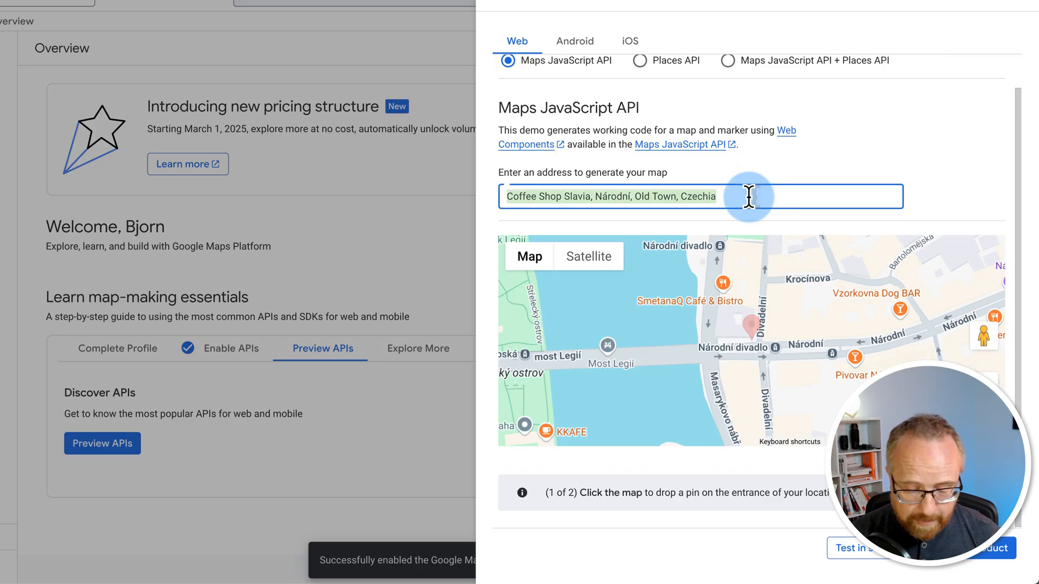
text(Lego St)
text(Coffee Sho)
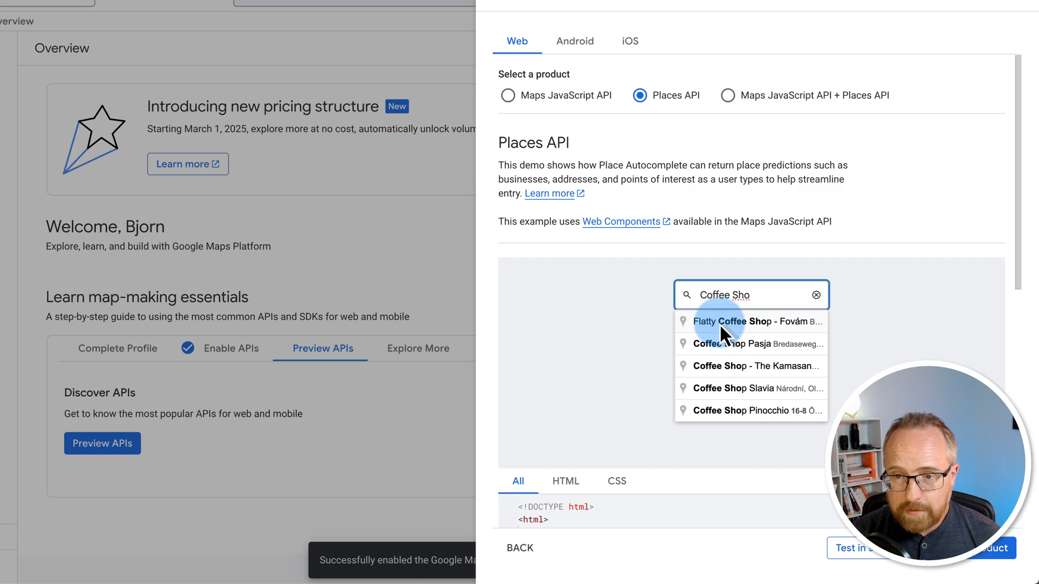
- Pick Flatty Coffee Shop in the Places autocomplete demo and return to the Maps JavaScript API demo
click(722, 322)
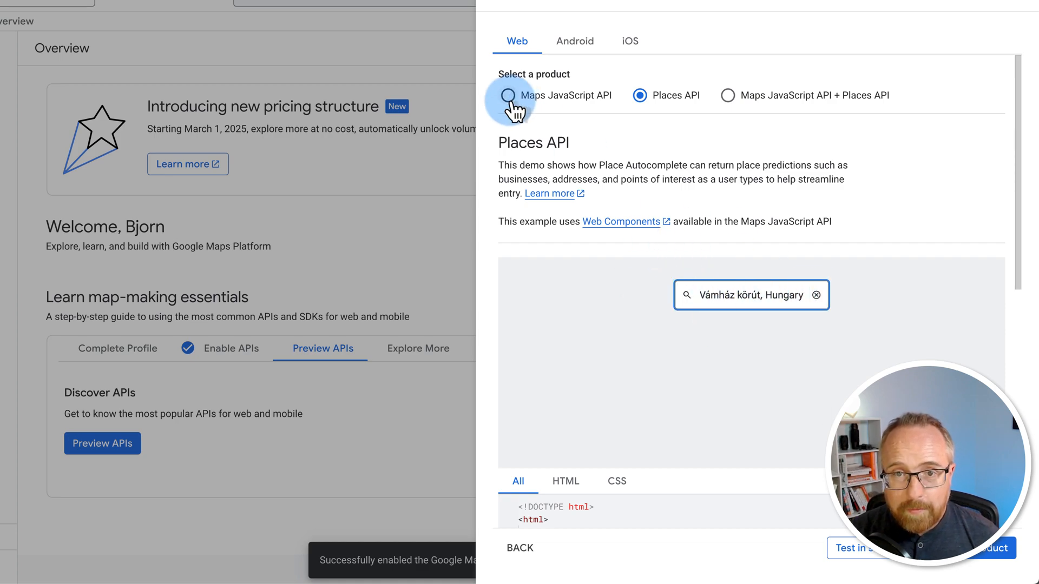
click(508, 95)
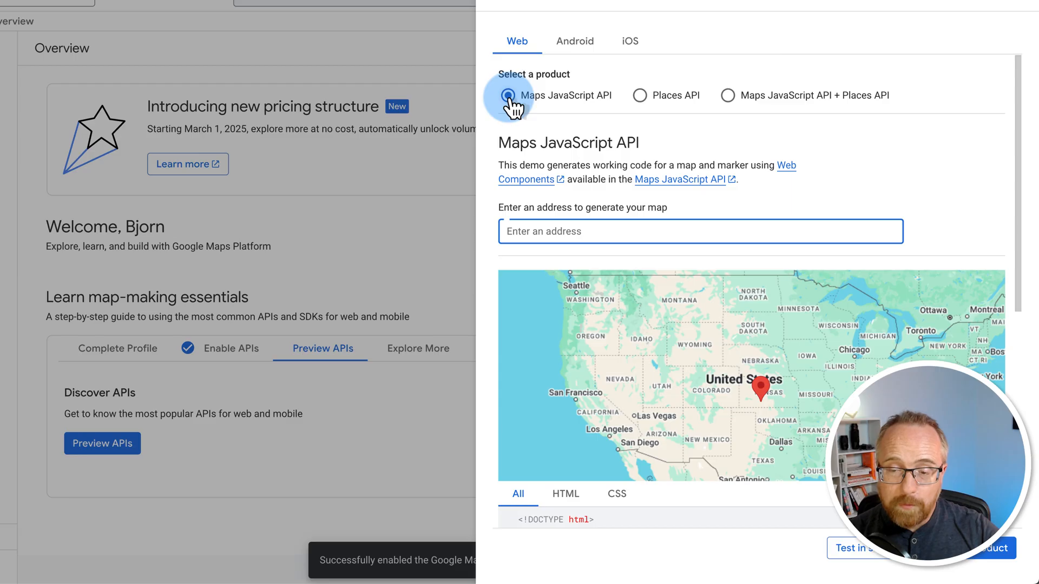
click(508, 95)
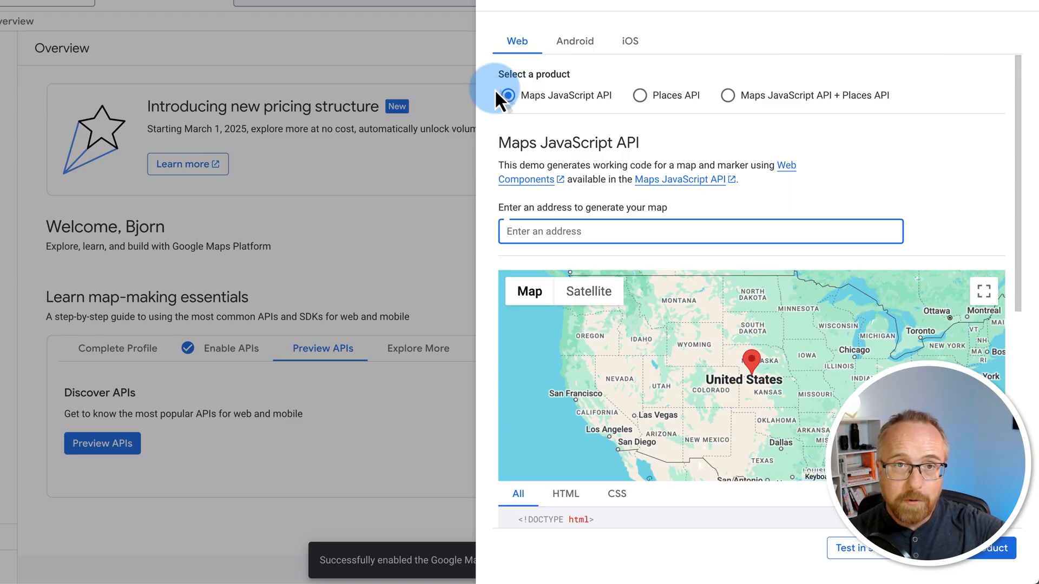